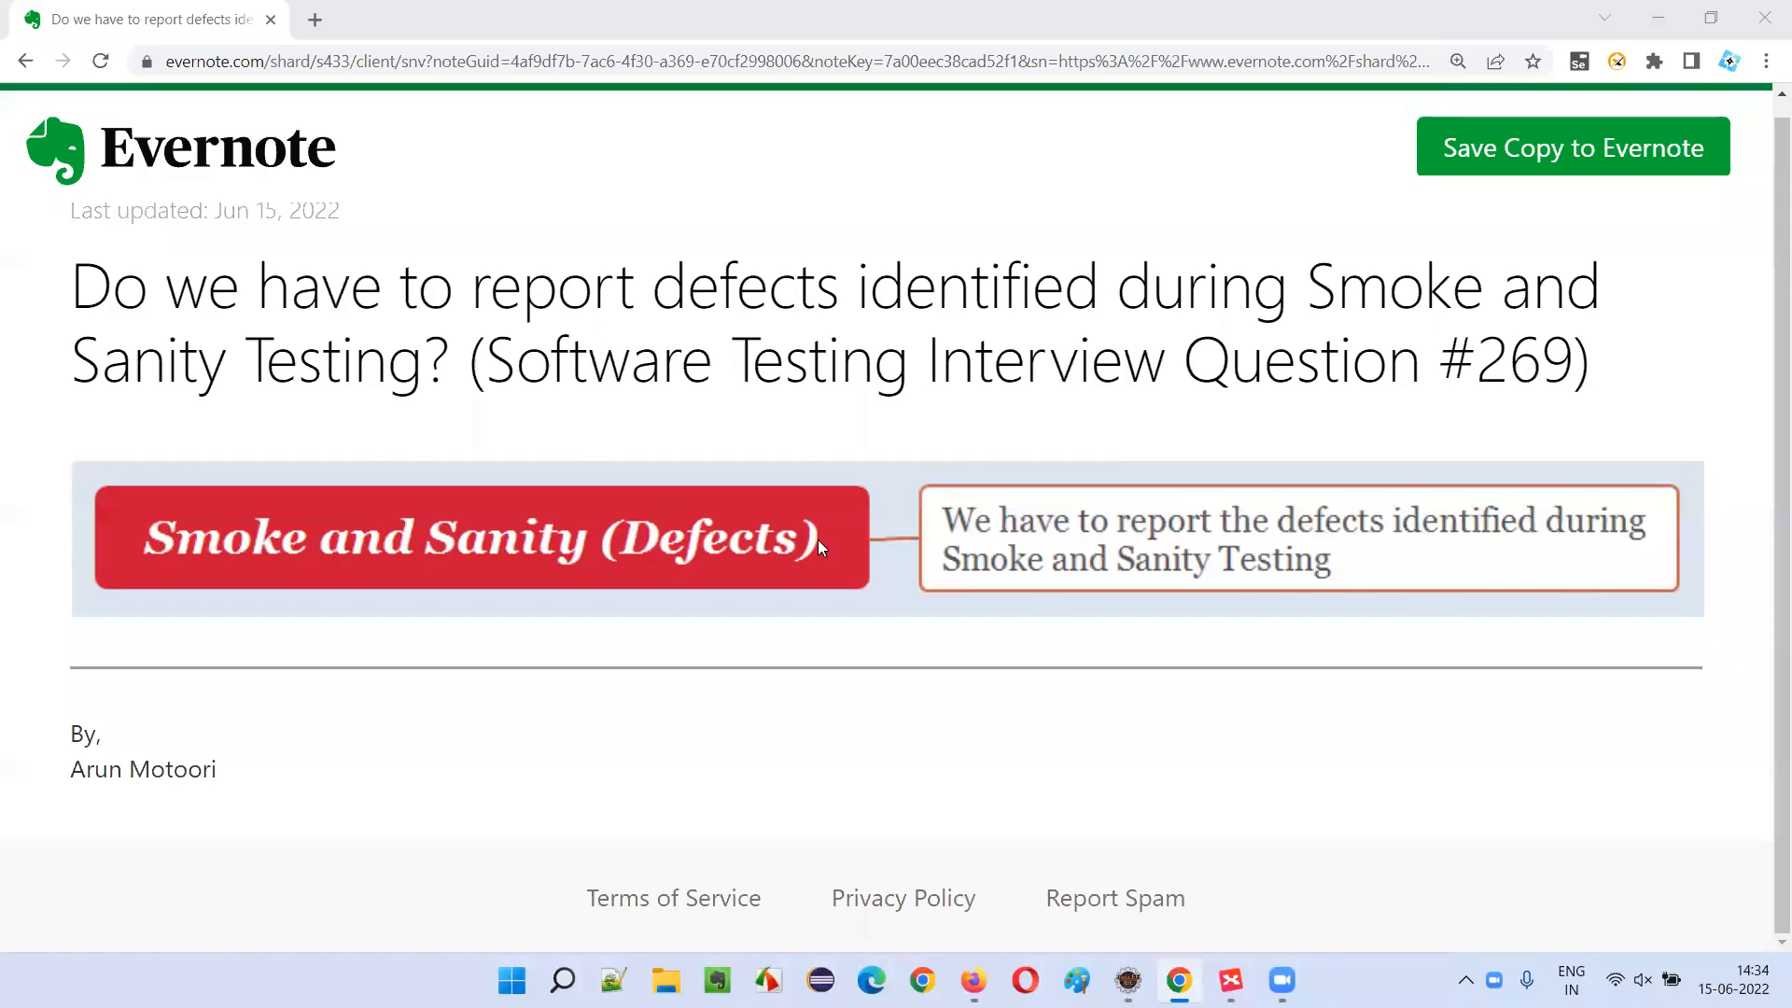
{"action": "mouse_move", "coordinate": [635, 426]}
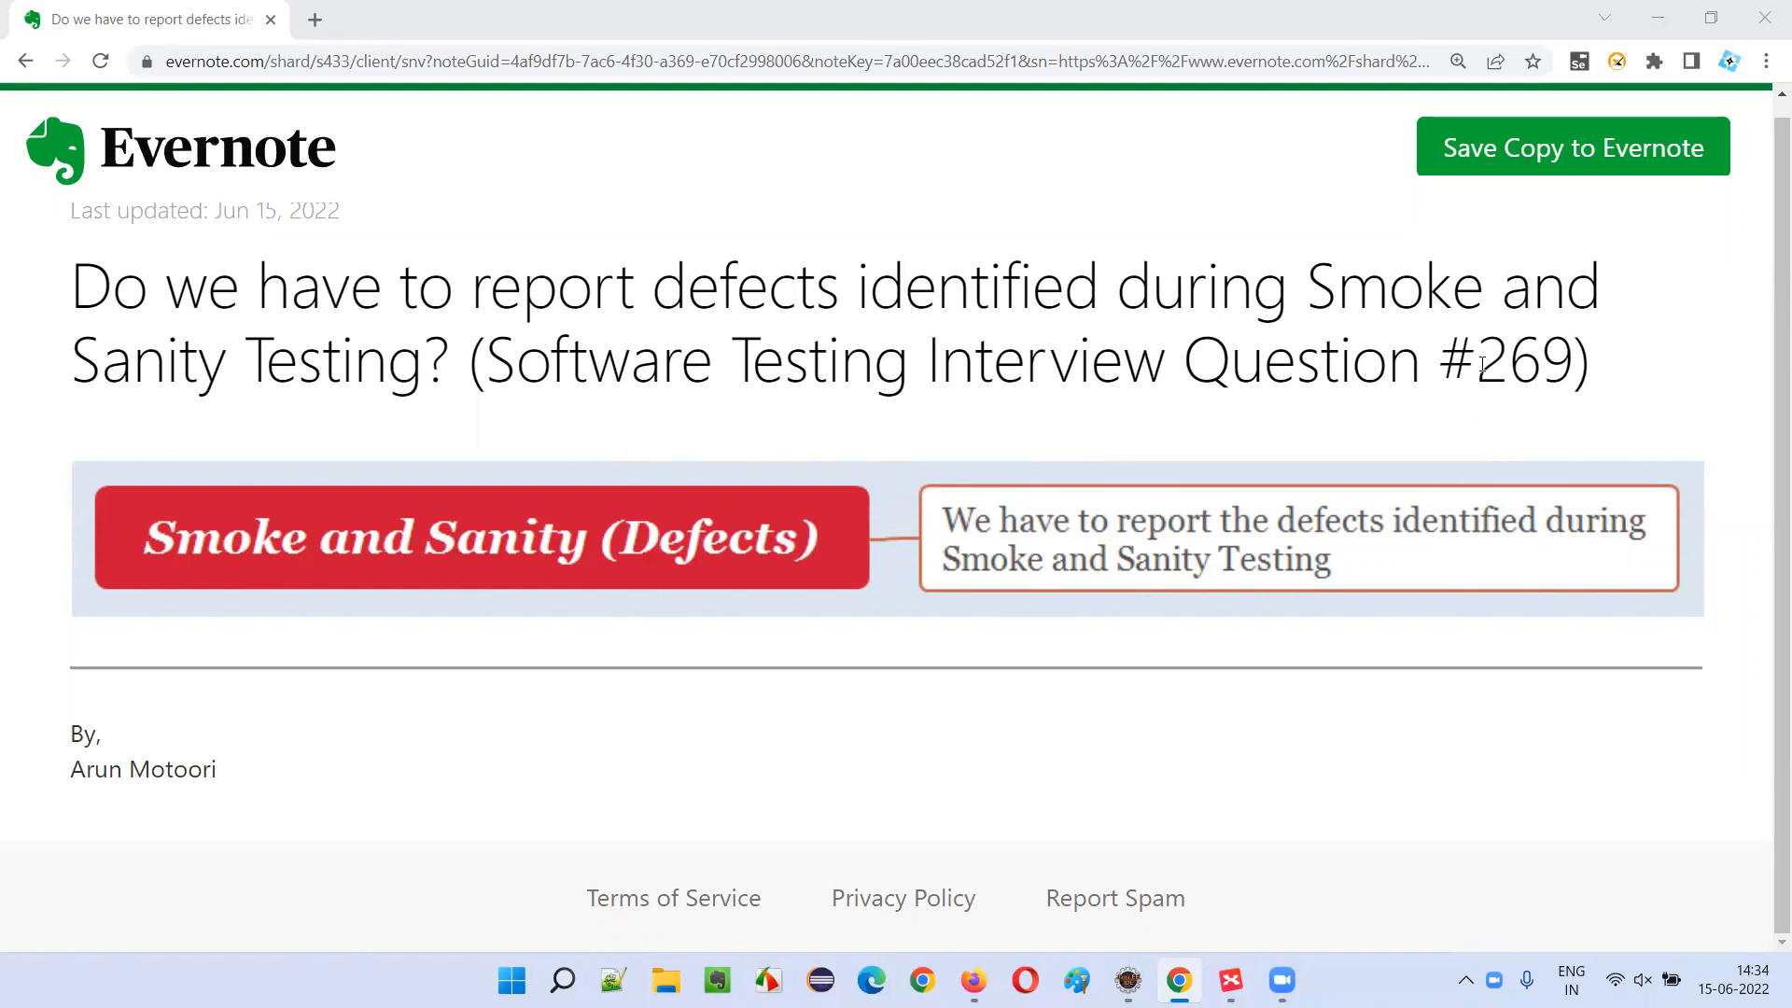
Select the words 'report defects' in the Evernote note's title question
{"action": "double_click", "coordinate": [1520, 360]}
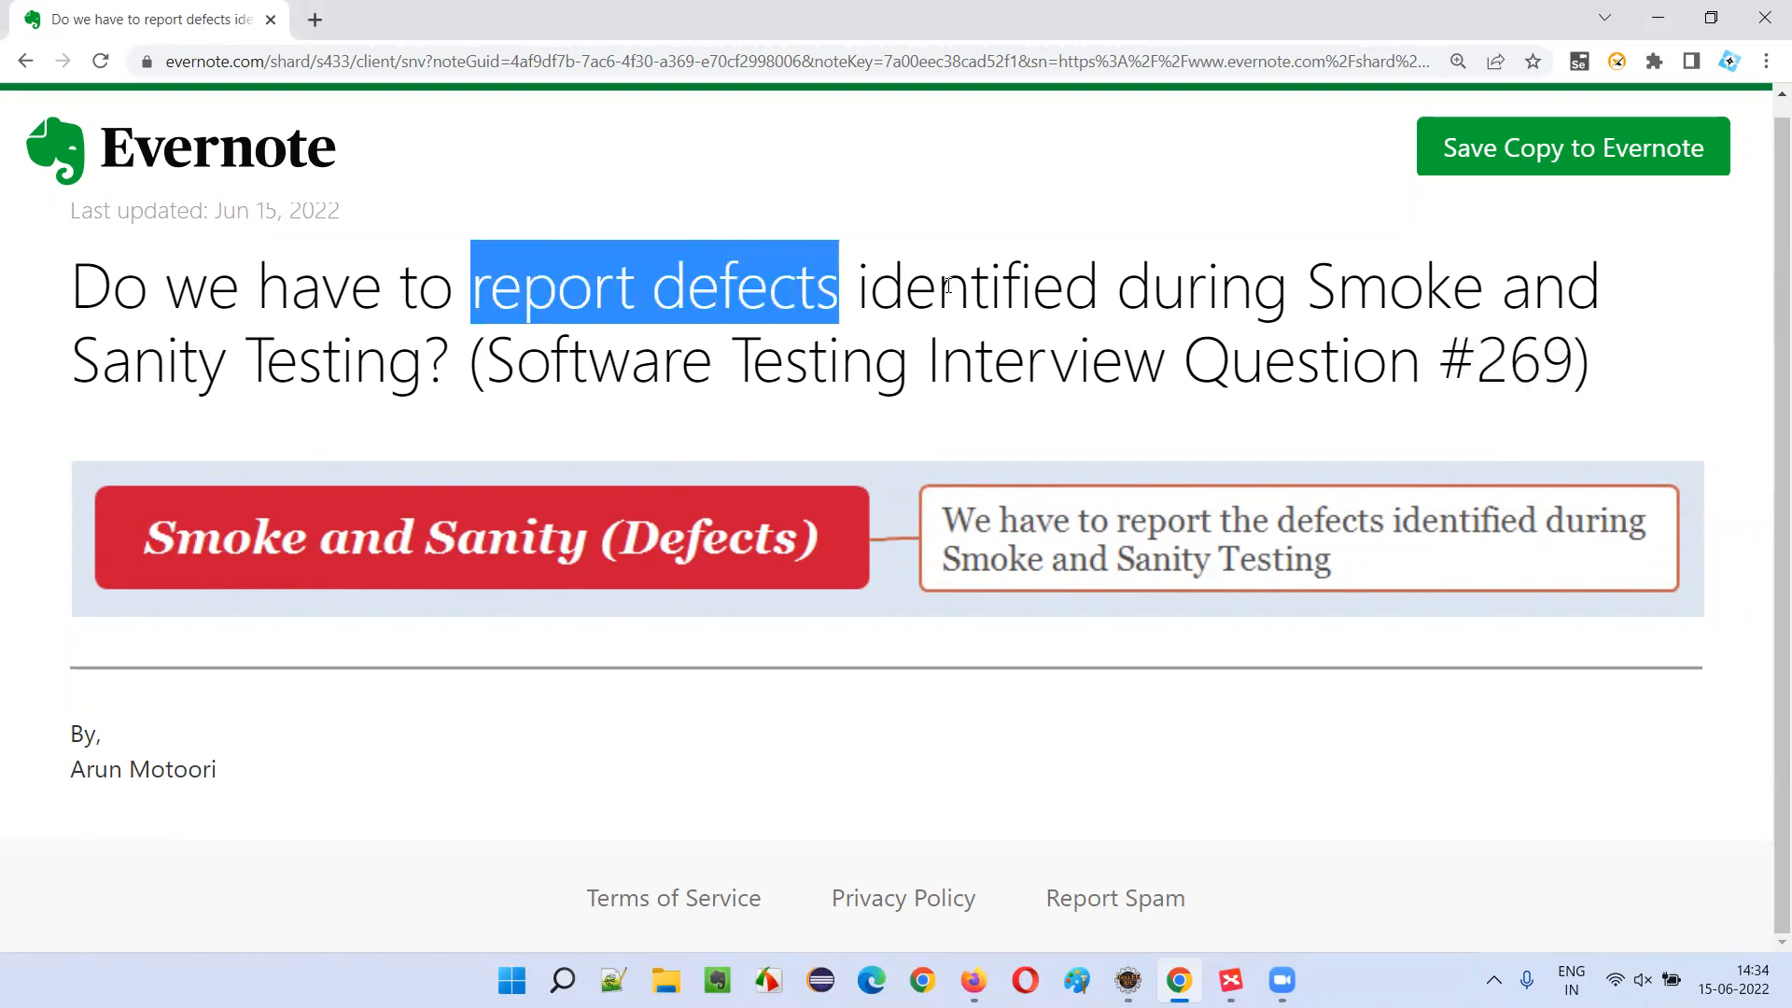
{"action": "mouse_move", "coordinate": [1420, 280]}
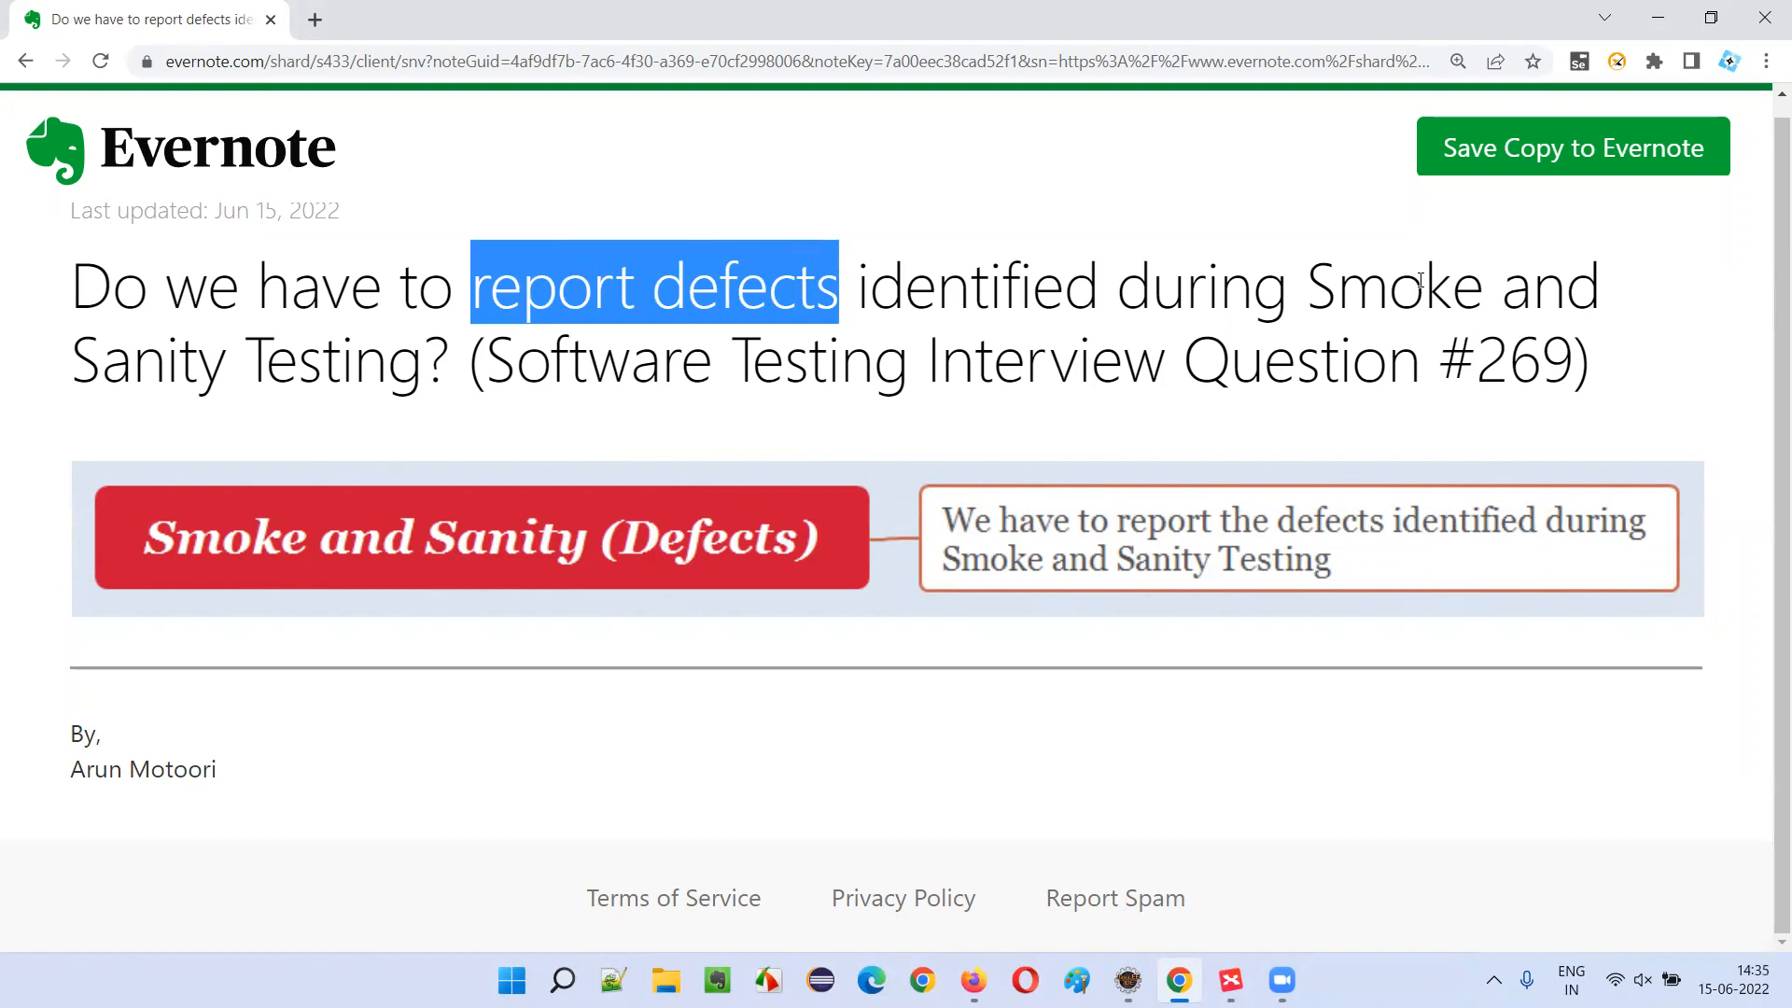
{"action": "double_click", "coordinate": [1391, 285]}
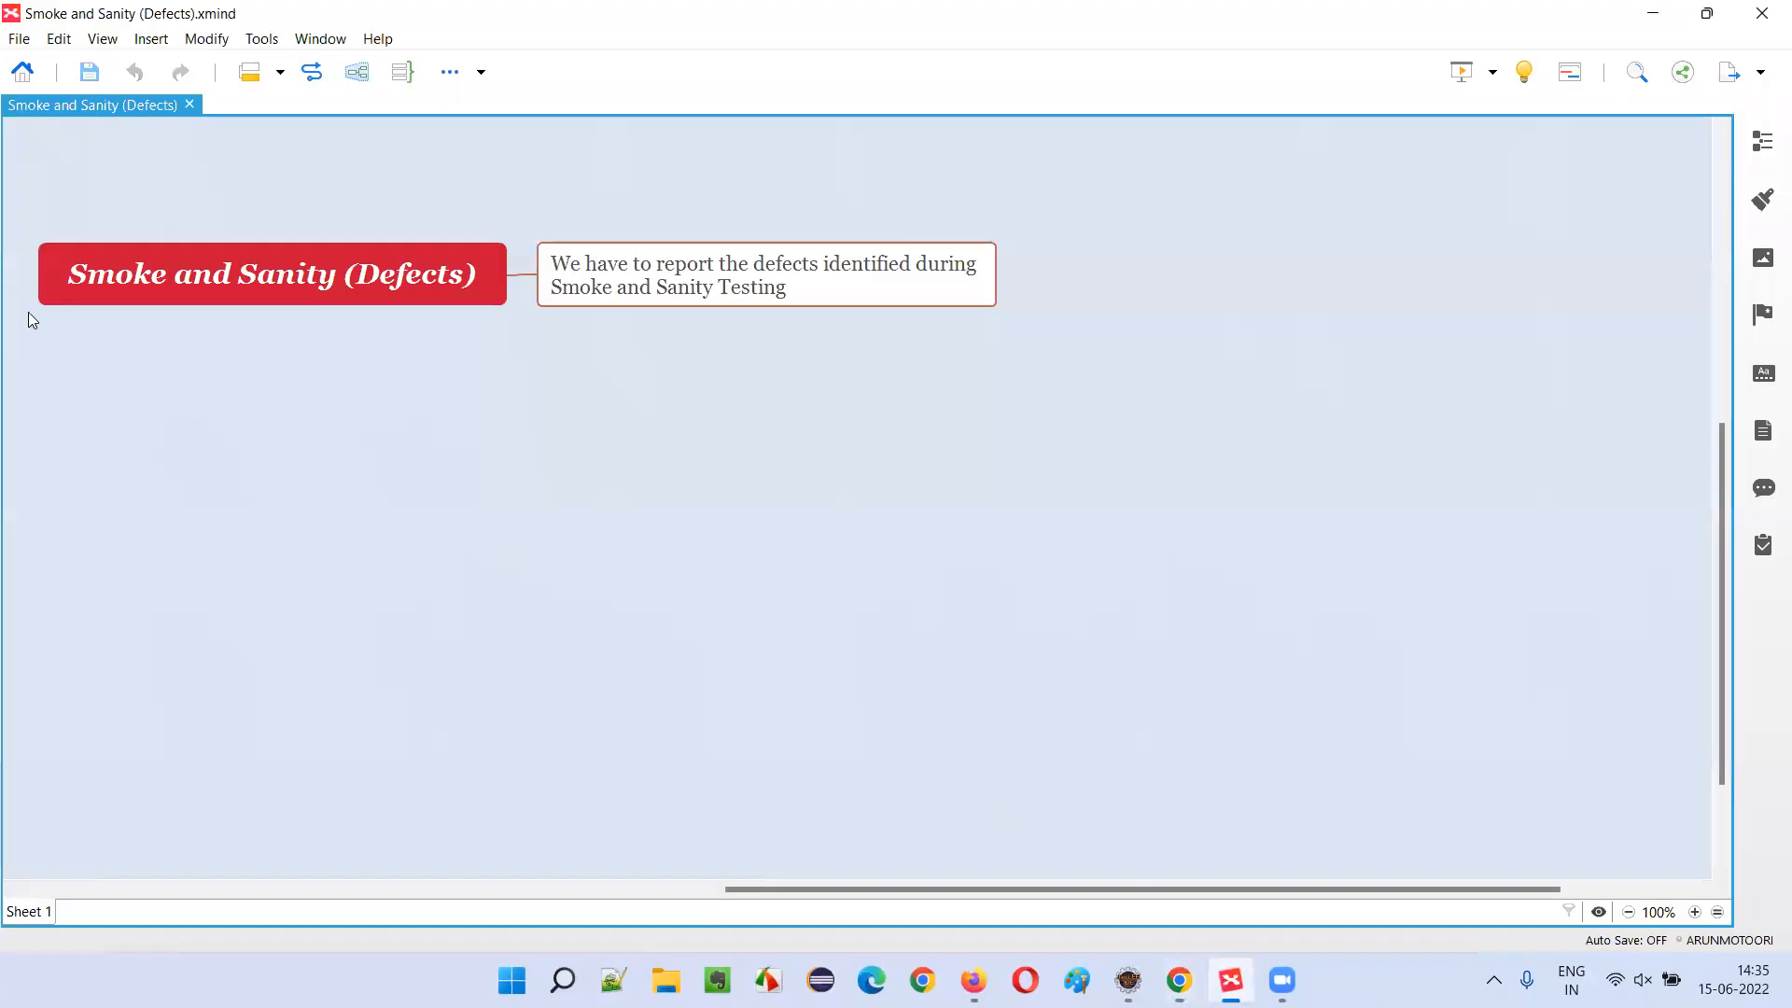
Select the red 'Smoke and Sanity (Defects)' topic in the XMind map
{"action": "left_click", "coordinate": [270, 274]}
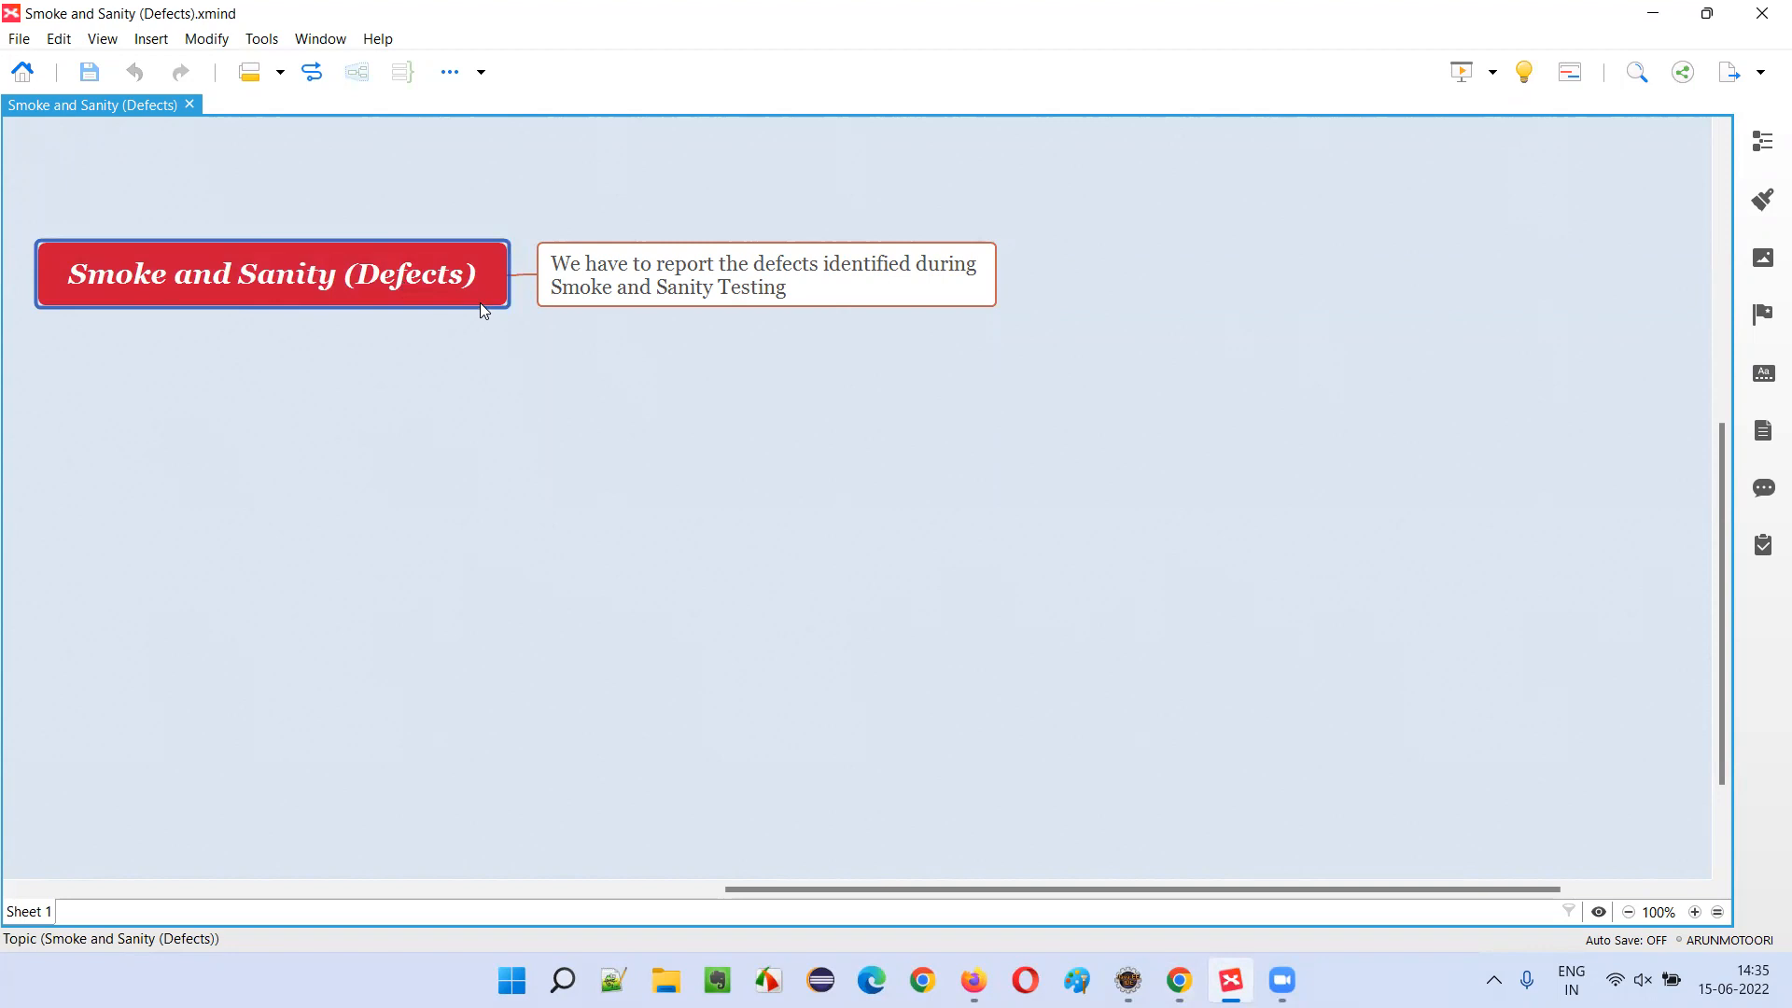
{"action": "mouse_move", "coordinate": [468, 298]}
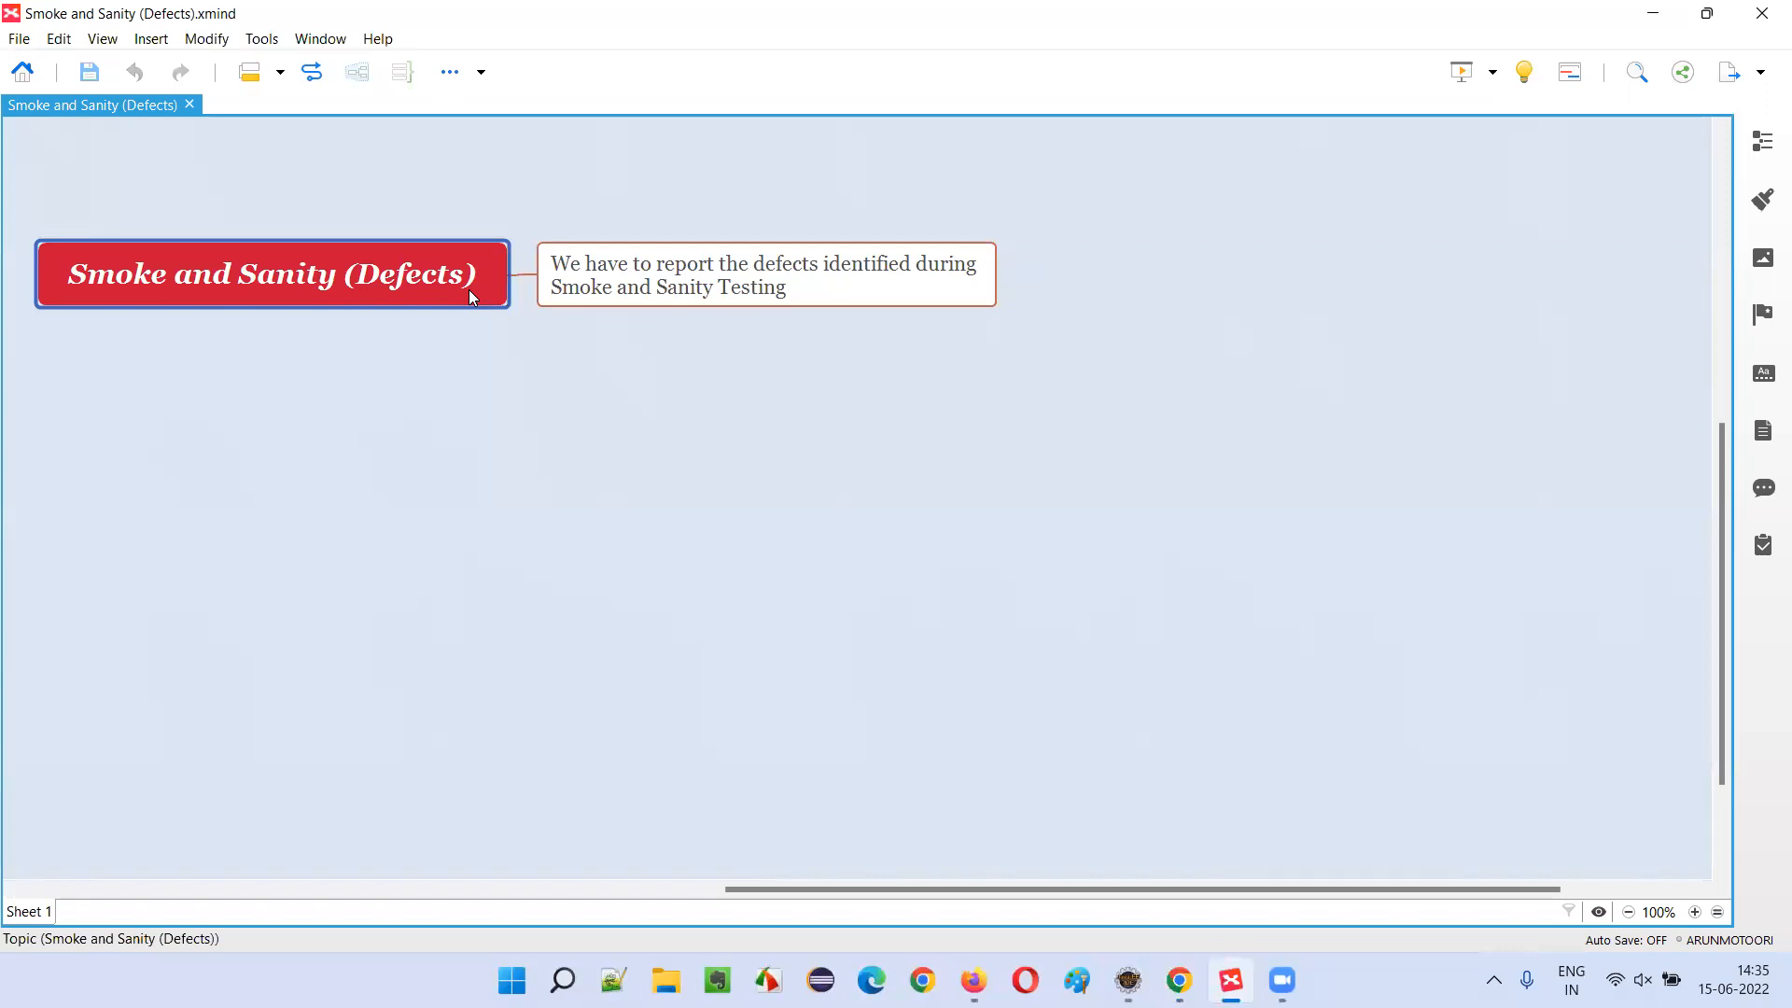
{"action": "left_click", "coordinate": [765, 274]}
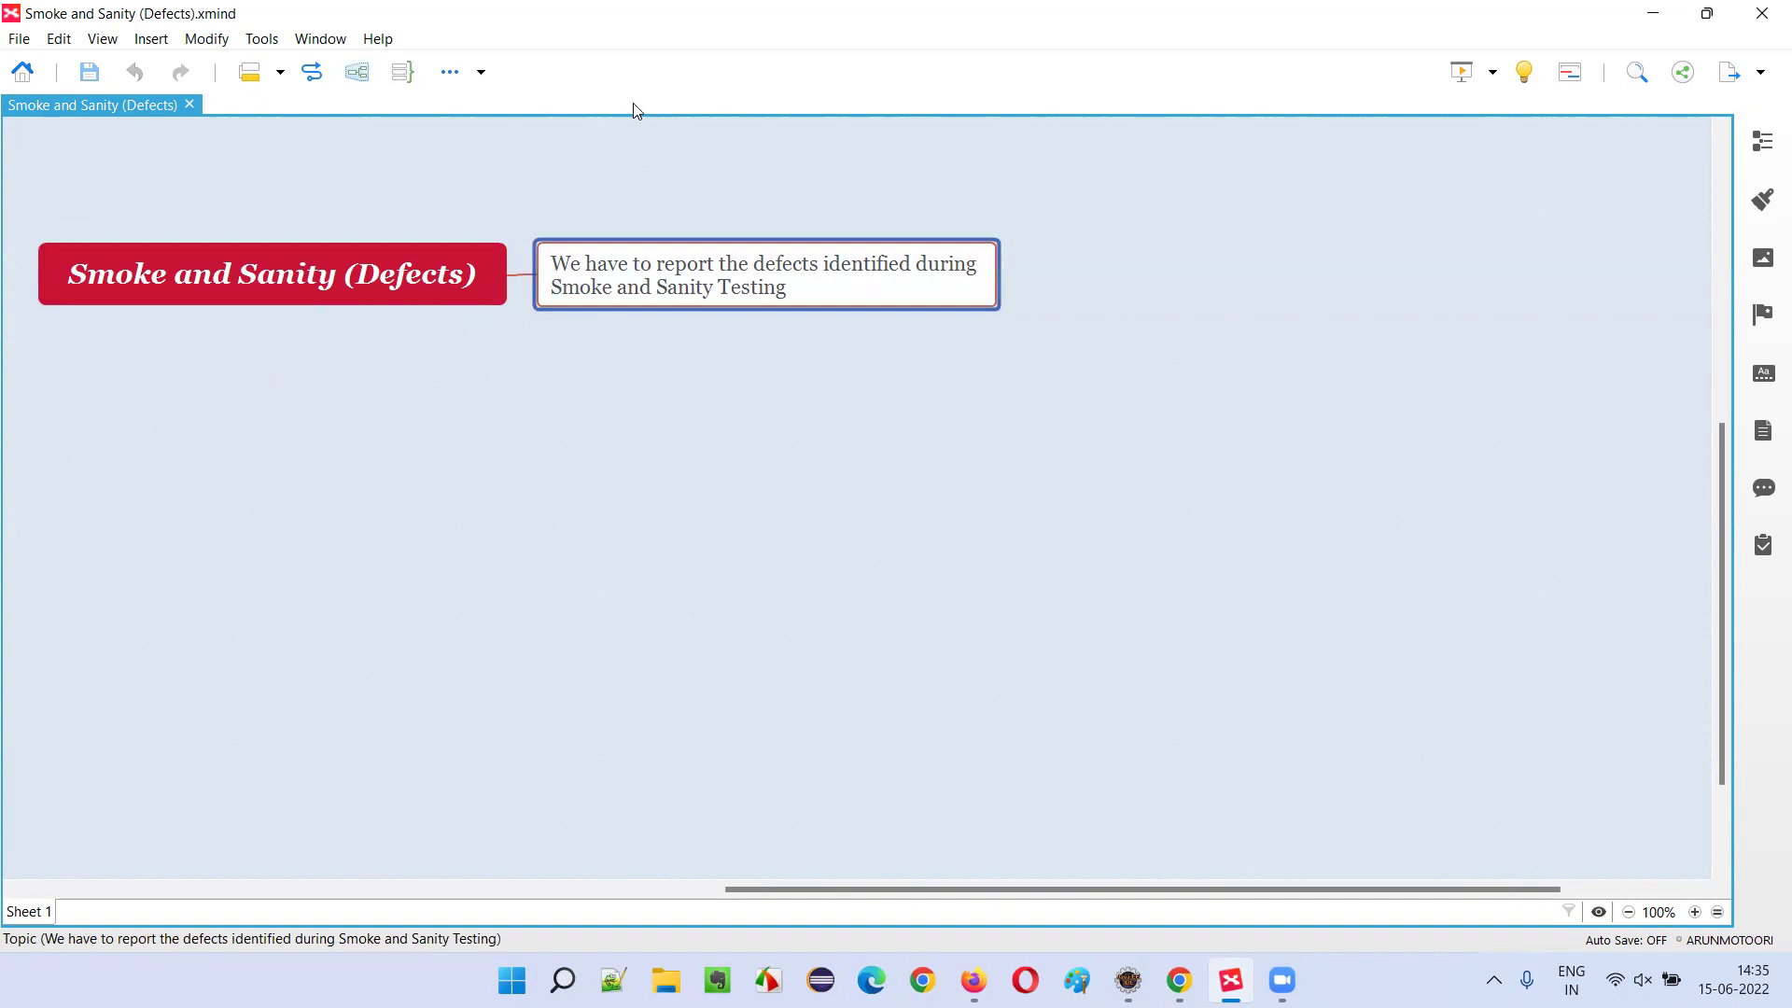
{"action": "mouse_move", "coordinate": [400, 400]}
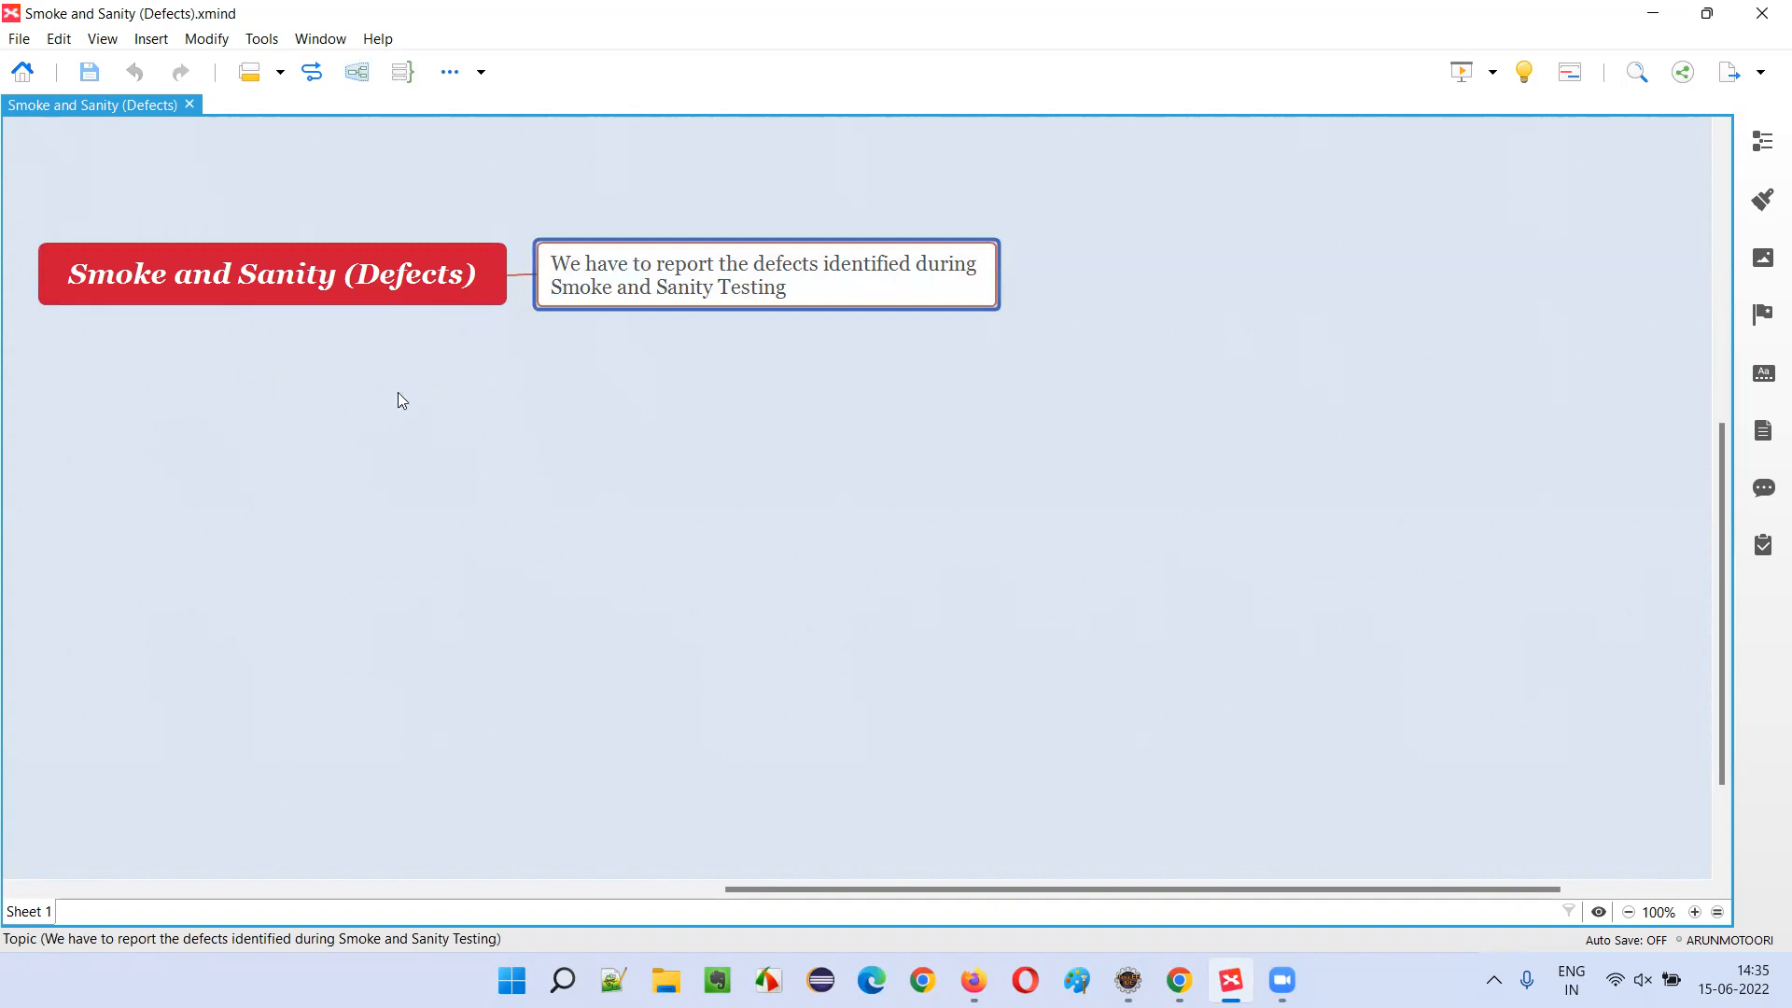
{"action": "mouse_move", "coordinate": [927, 568]}
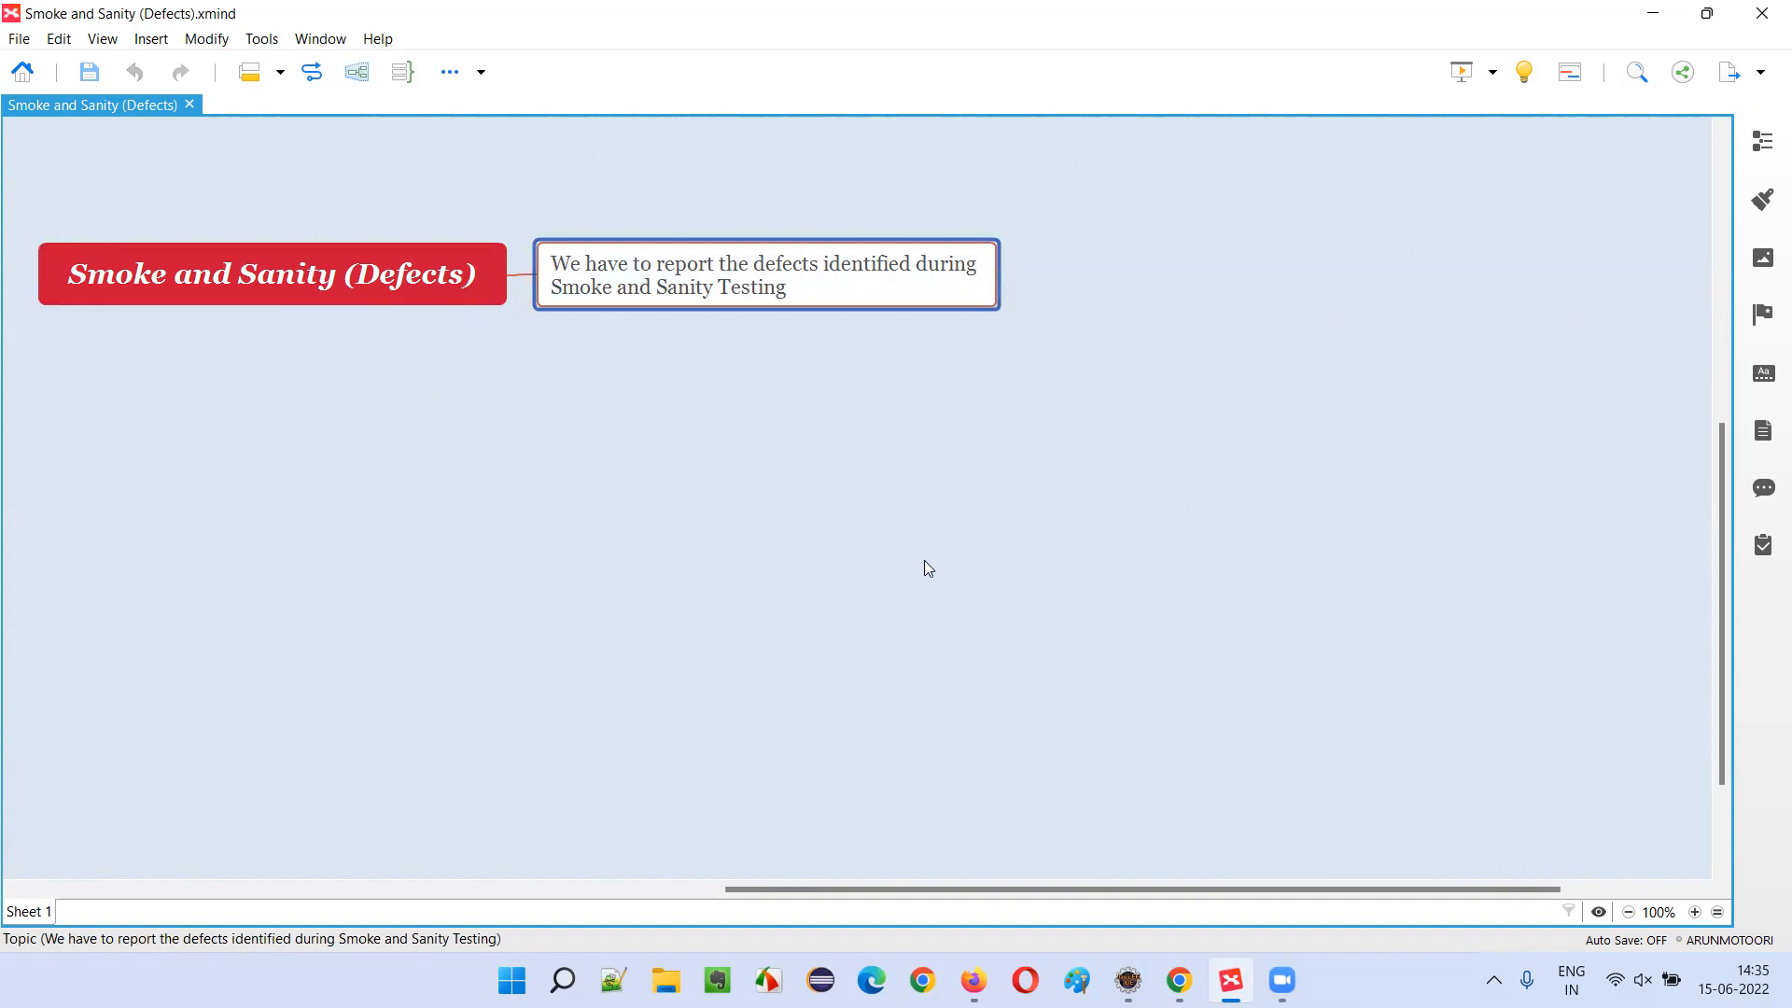
{"action": "mouse_move", "coordinate": [915, 525]}
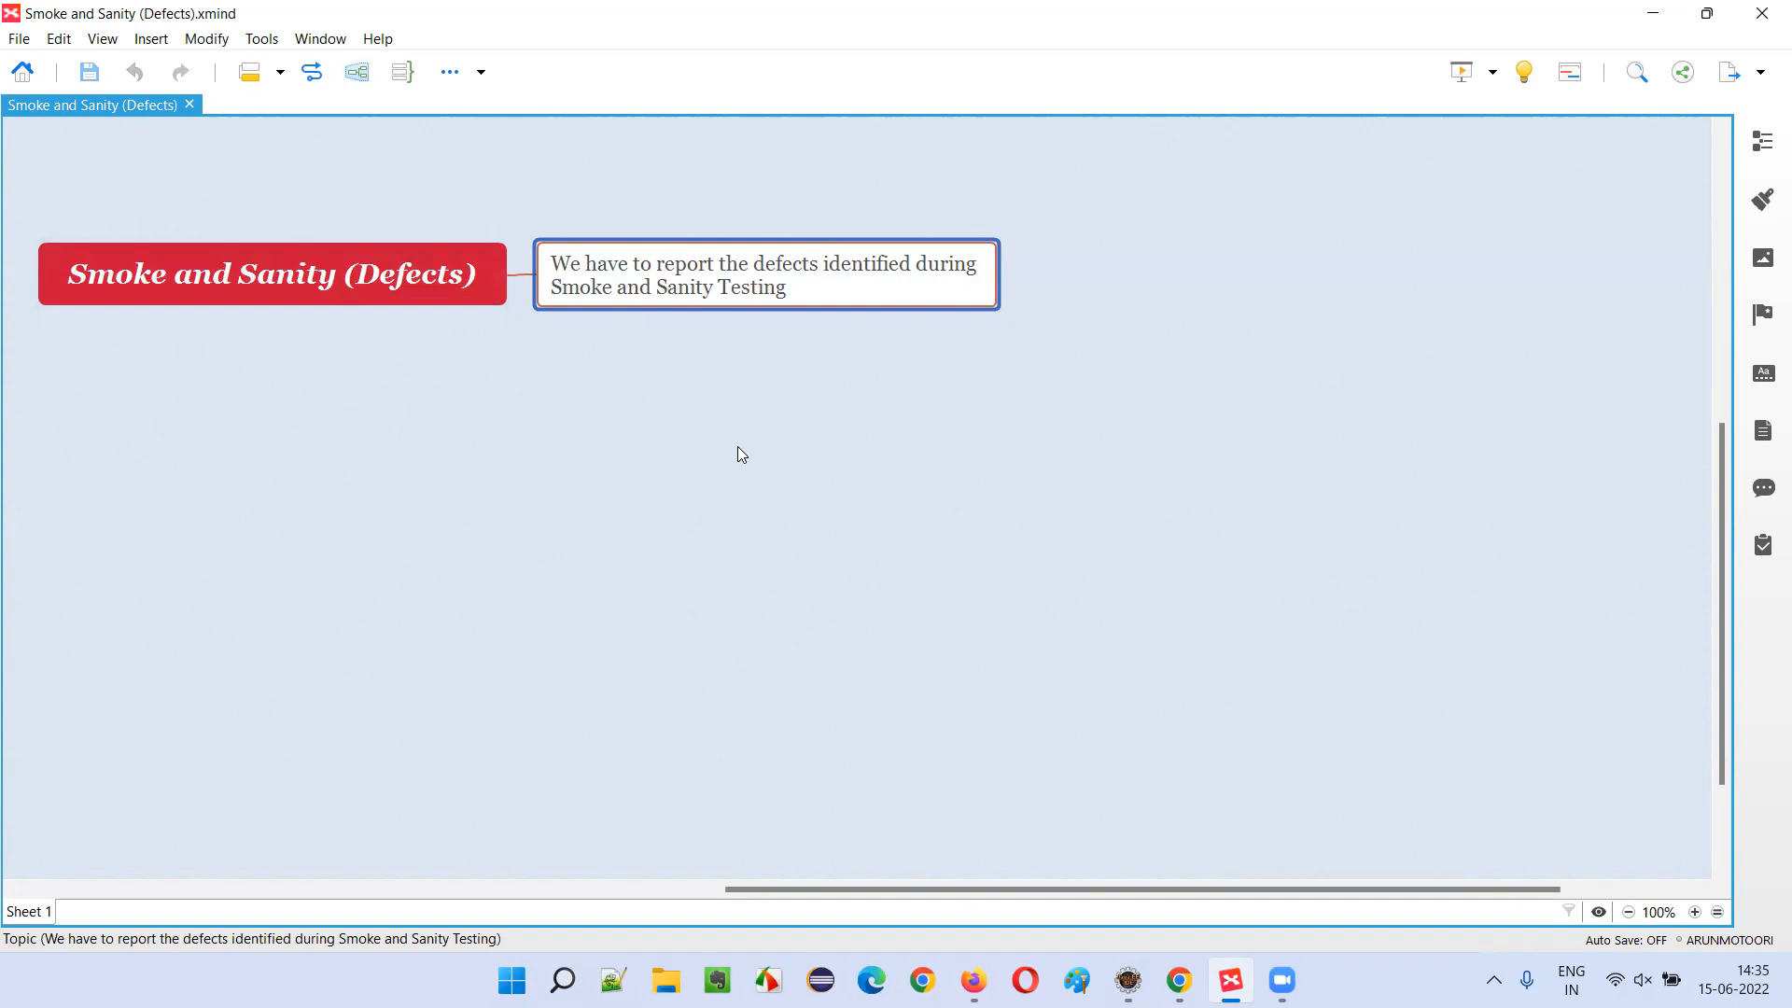
{"action": "mouse_move", "coordinate": [1319, 856]}
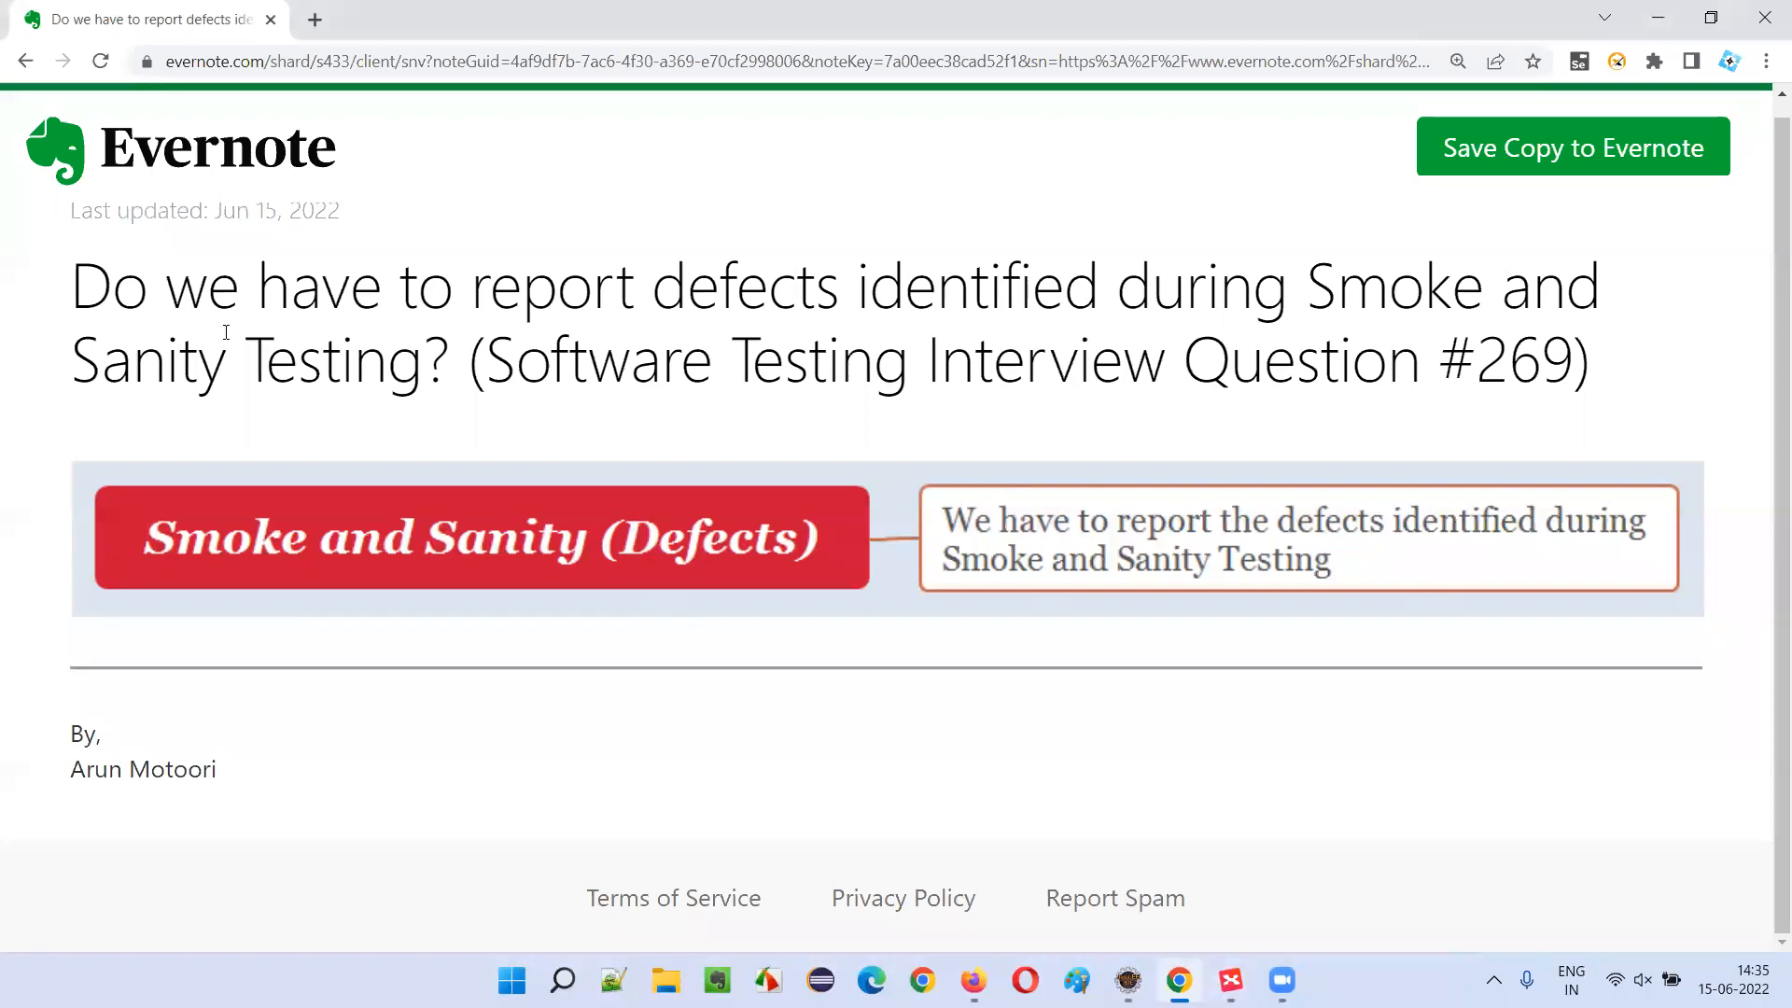
{"action": "mouse_move", "coordinate": [948, 408]}
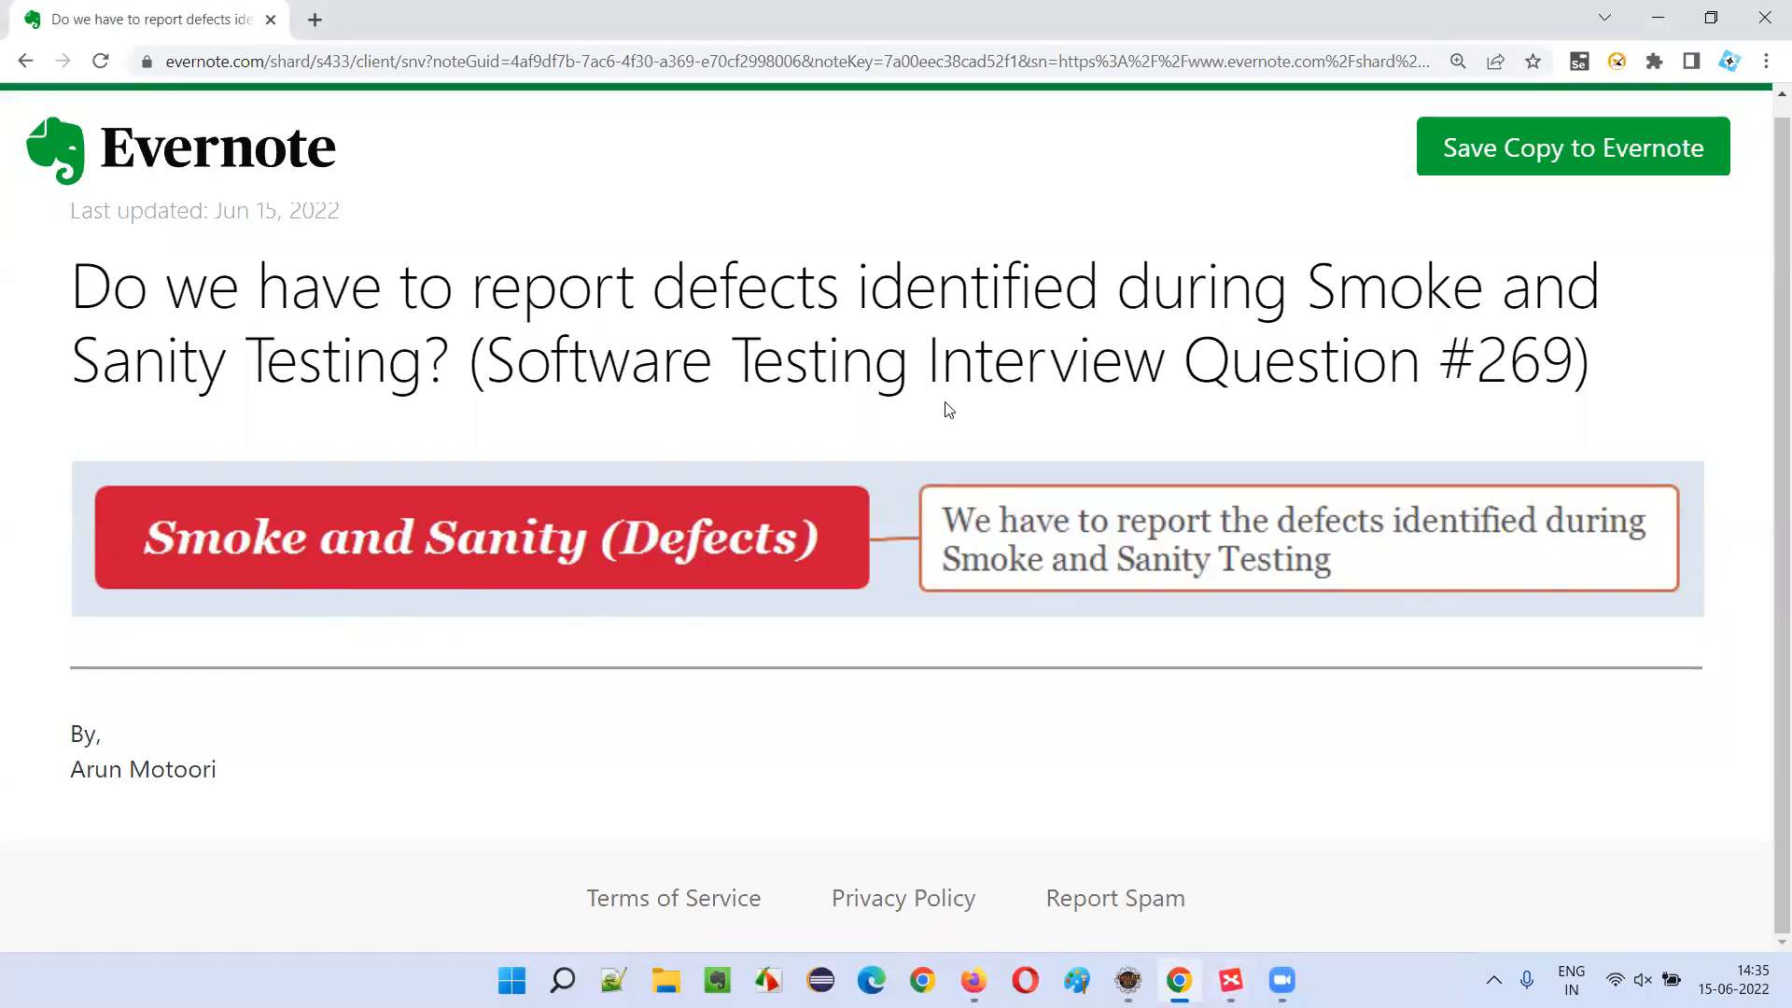
{"action": "mouse_move", "coordinate": [857, 425]}
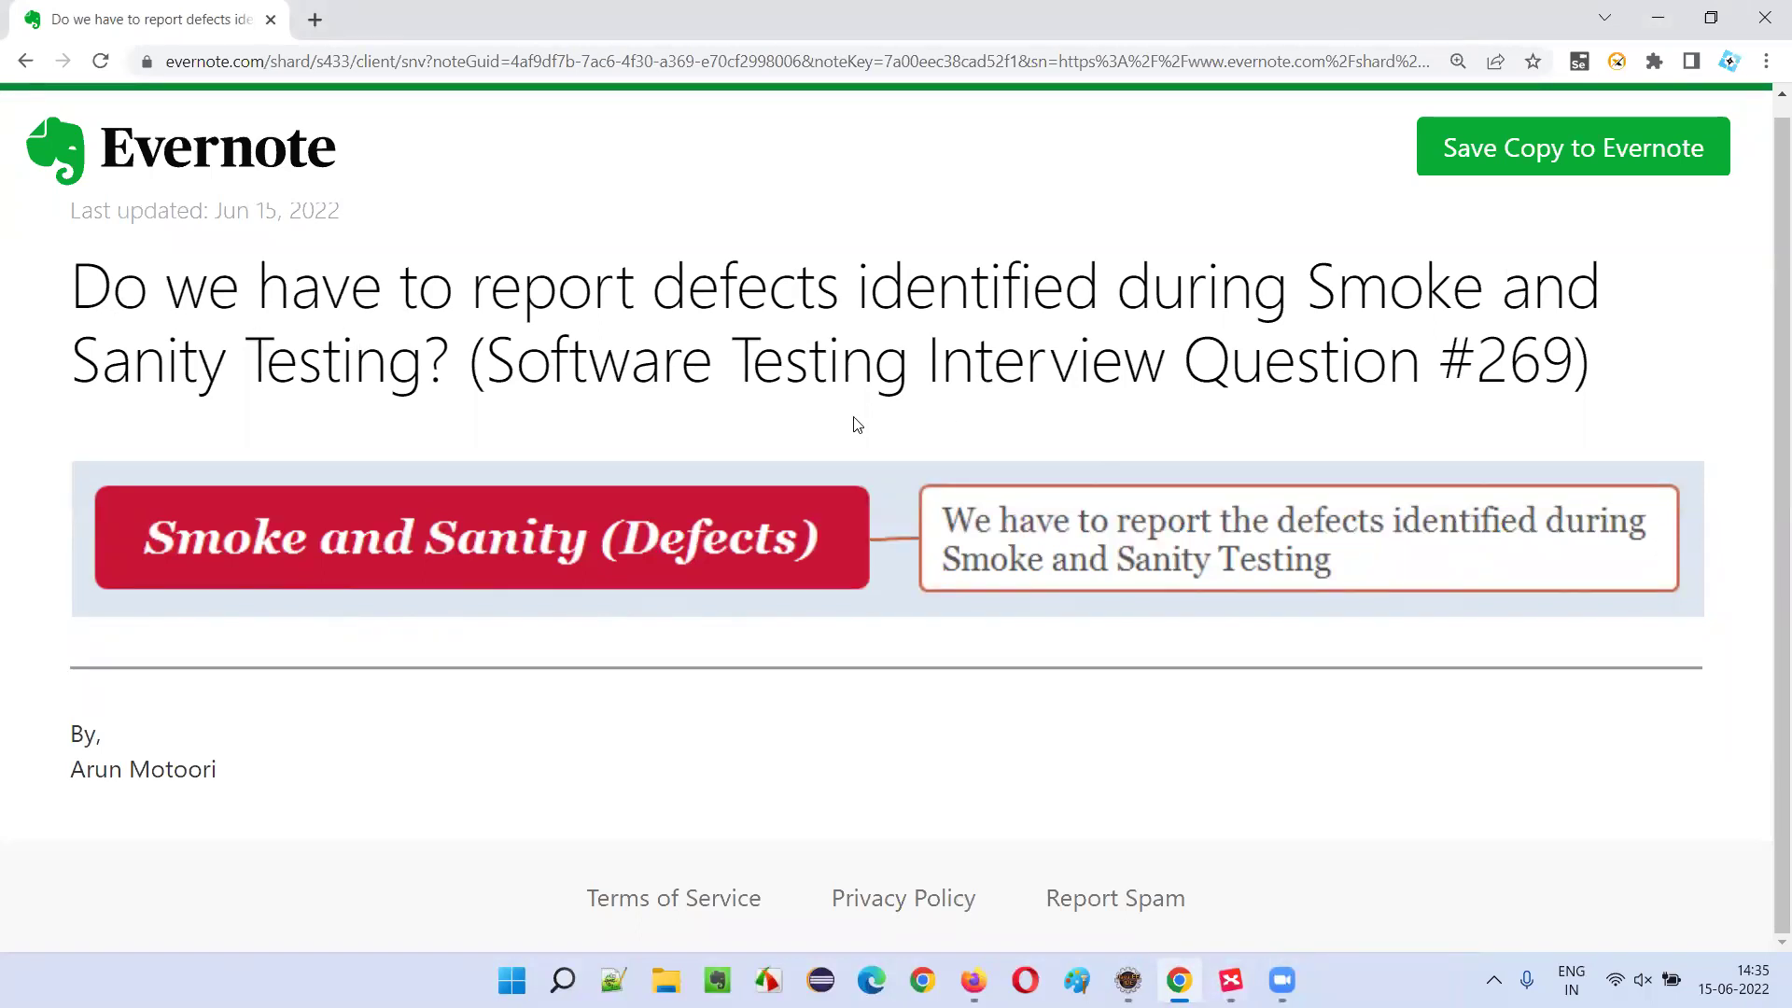
{"action": "mouse_move", "coordinate": [1145, 432]}
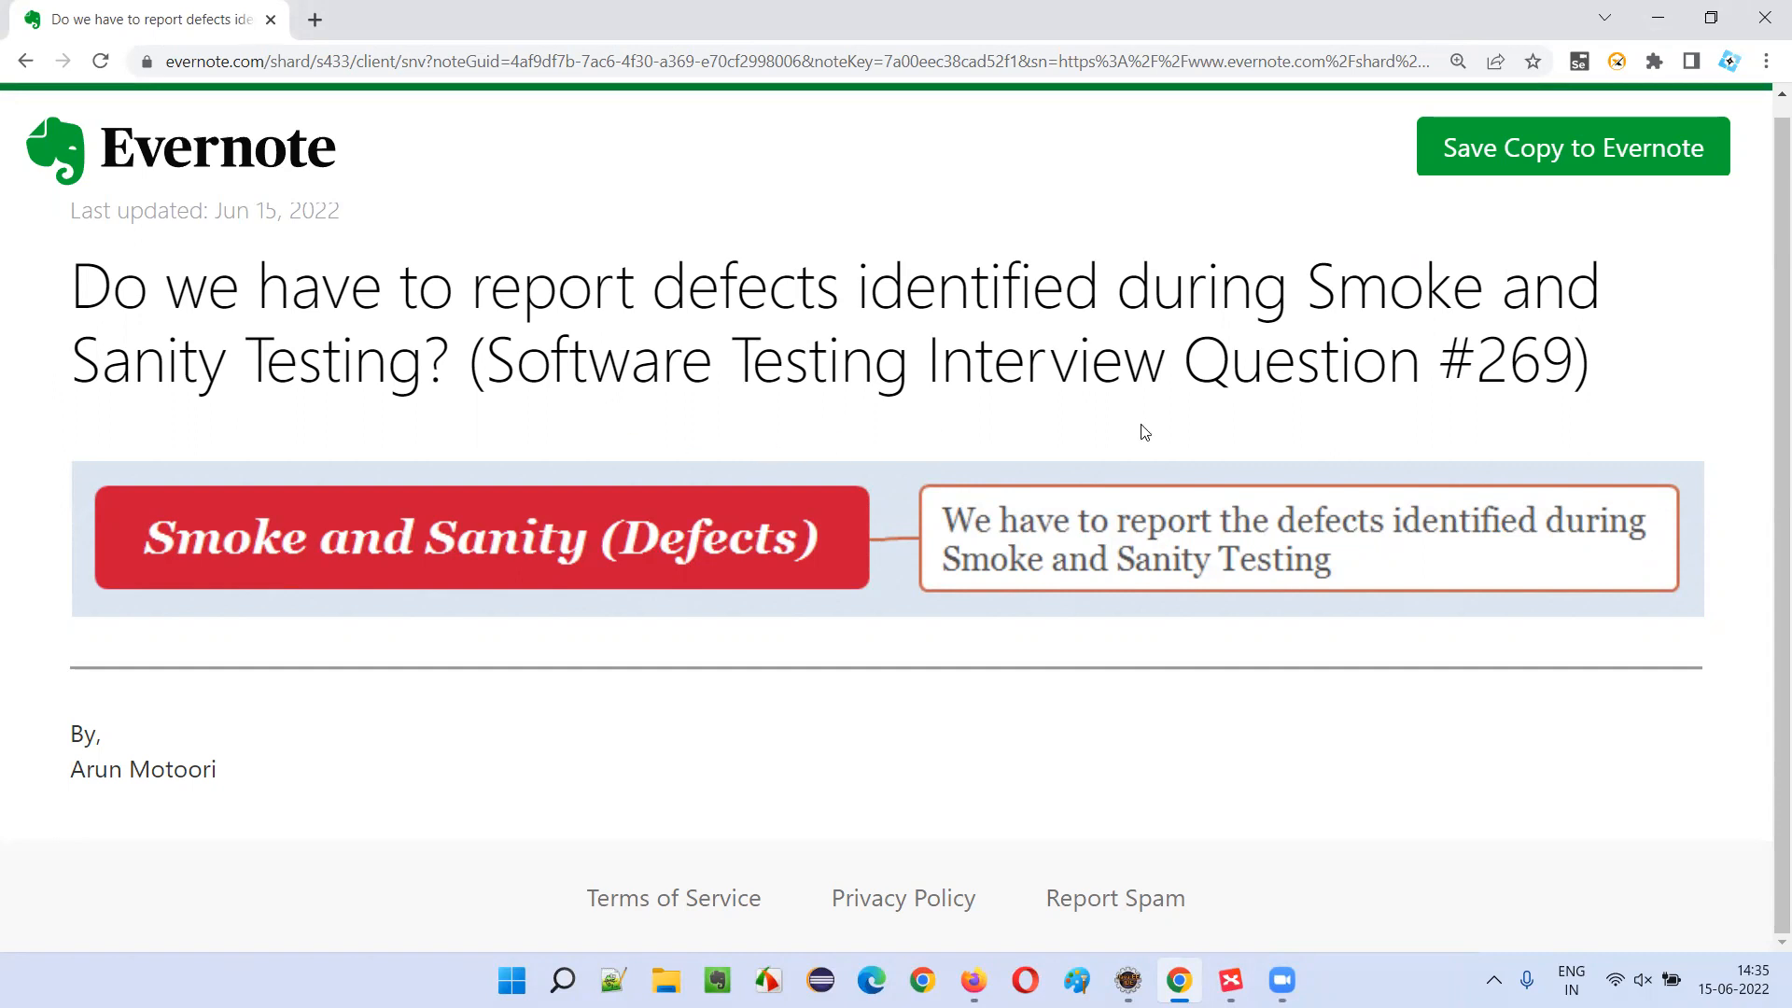
{"action": "mouse_move", "coordinate": [1368, 444]}
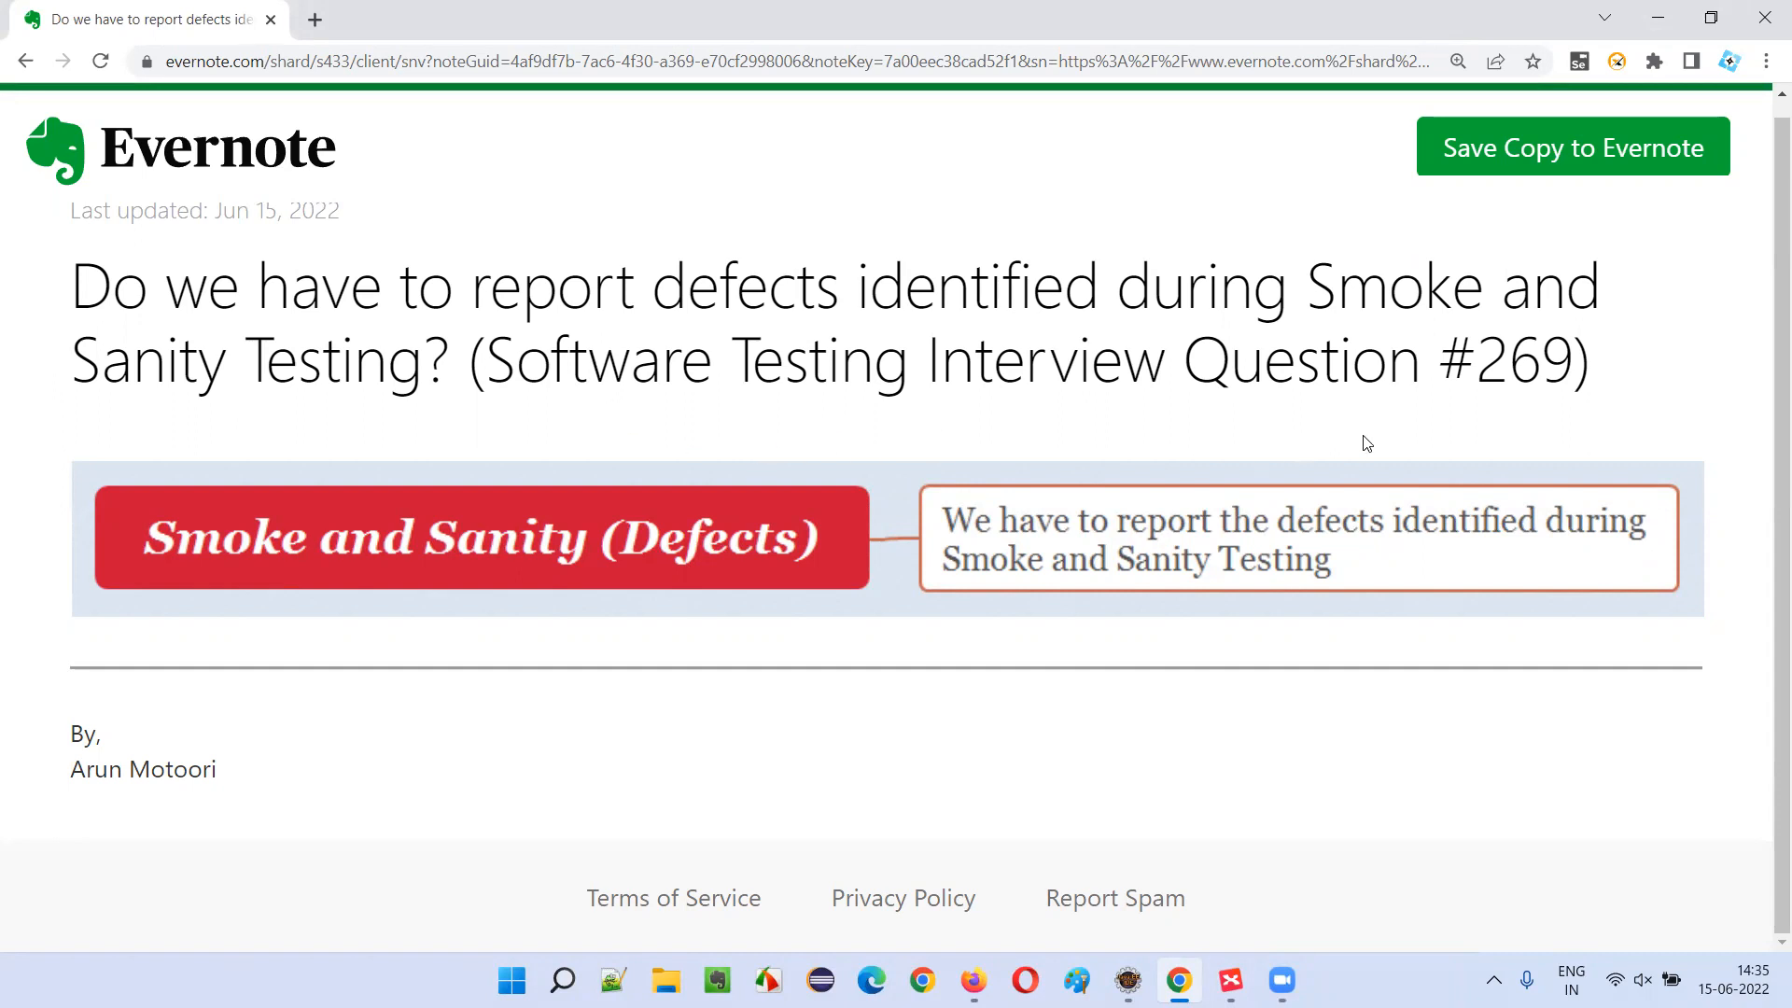